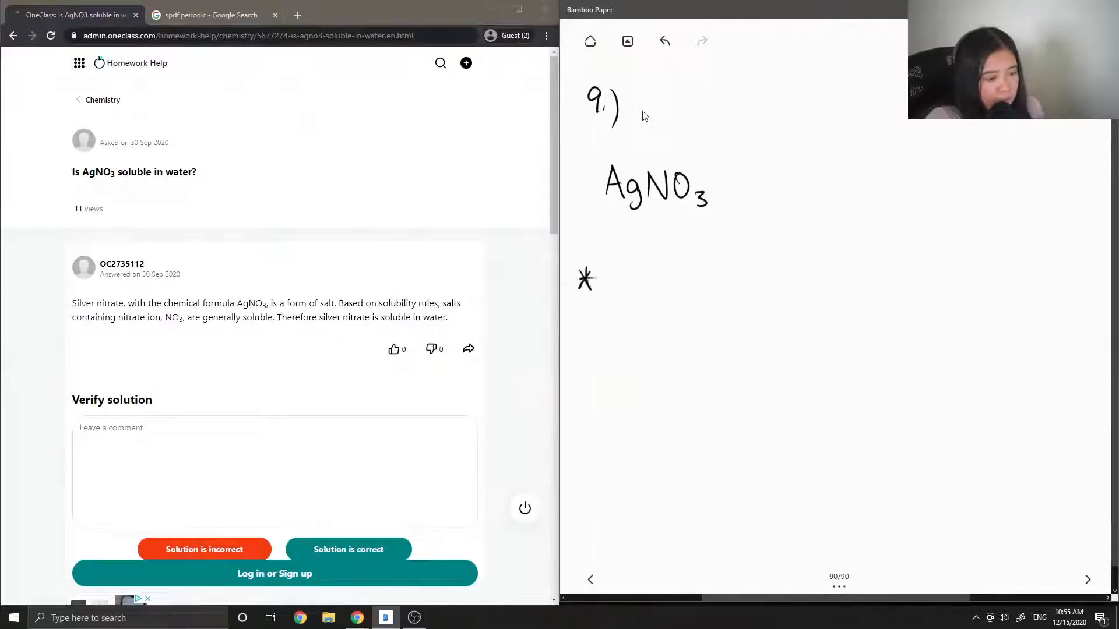
# Step: Handwrite '* Look Solubility Rules *' beneath AgNO3 on the page
pyautogui.moveTo(603, 278); pyautogui.dragTo(653, 279)
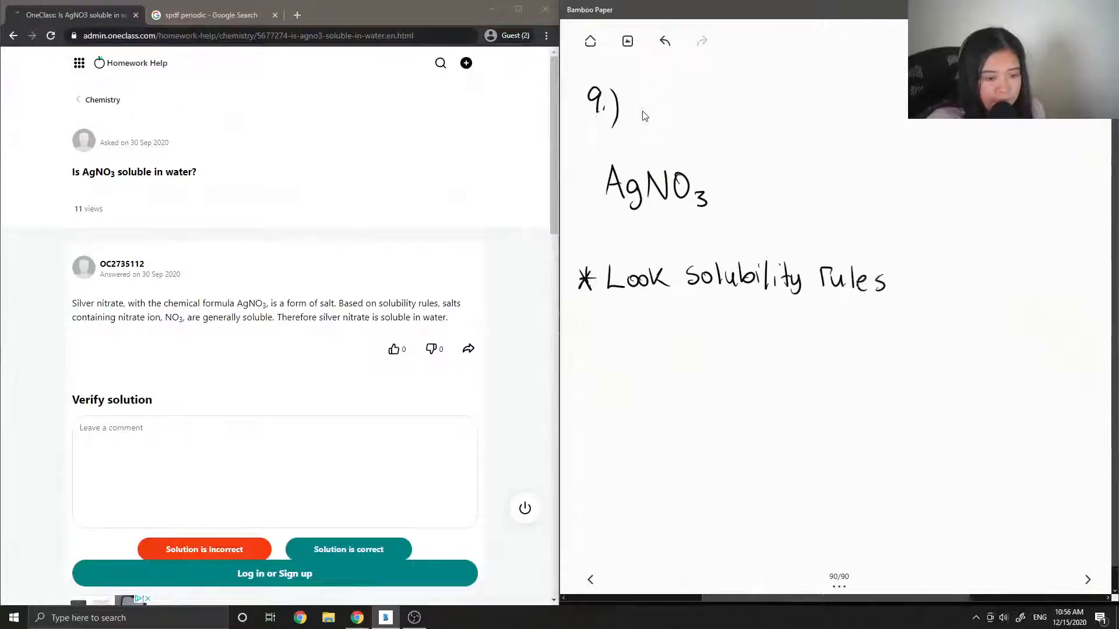
pyautogui.moveTo(900, 279); pyautogui.dragTo(921, 279)
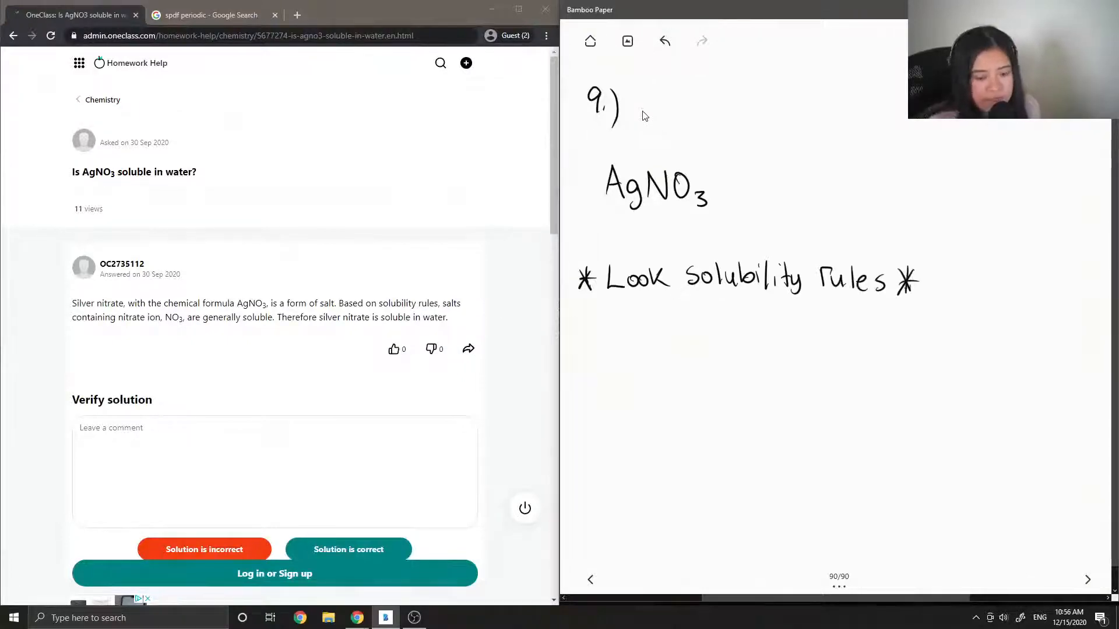
# Step: Search Google Images for 'solubility rules' and enlarge Chegg's ionic solubility table
pyautogui.click(210, 14)
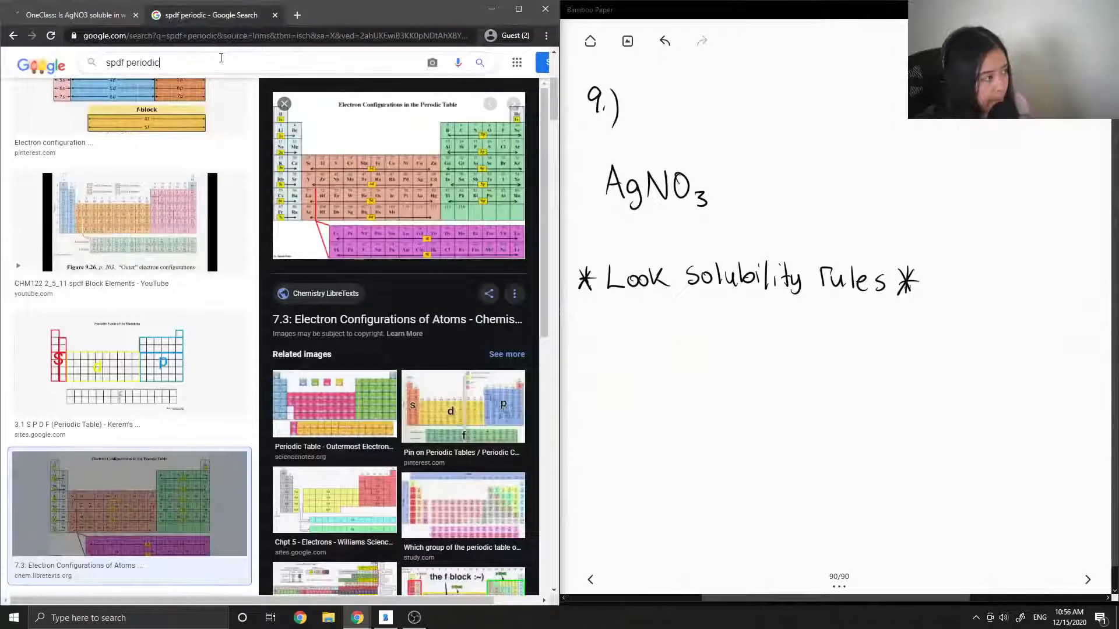
pyautogui.write('solubility rules')
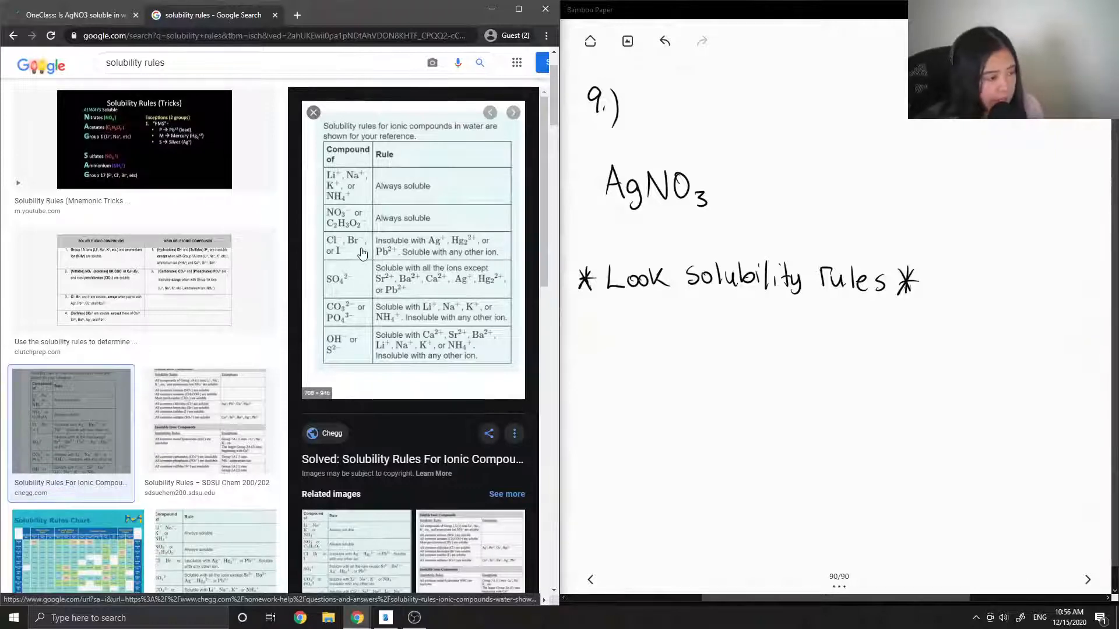
pyautogui.moveTo(404, 222)
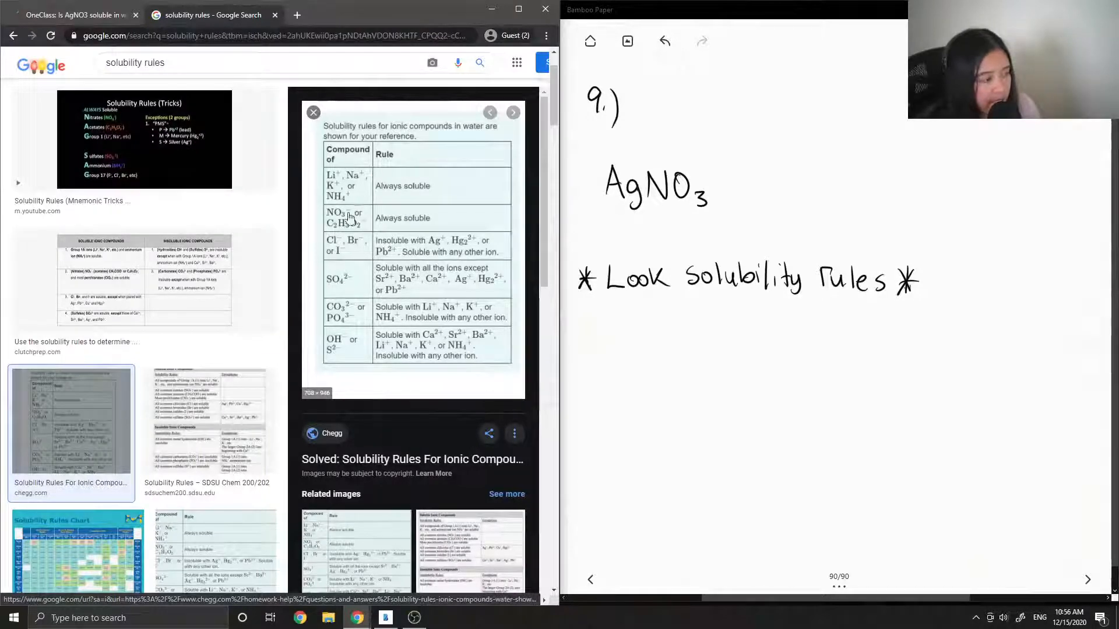
pyautogui.moveTo(372, 187)
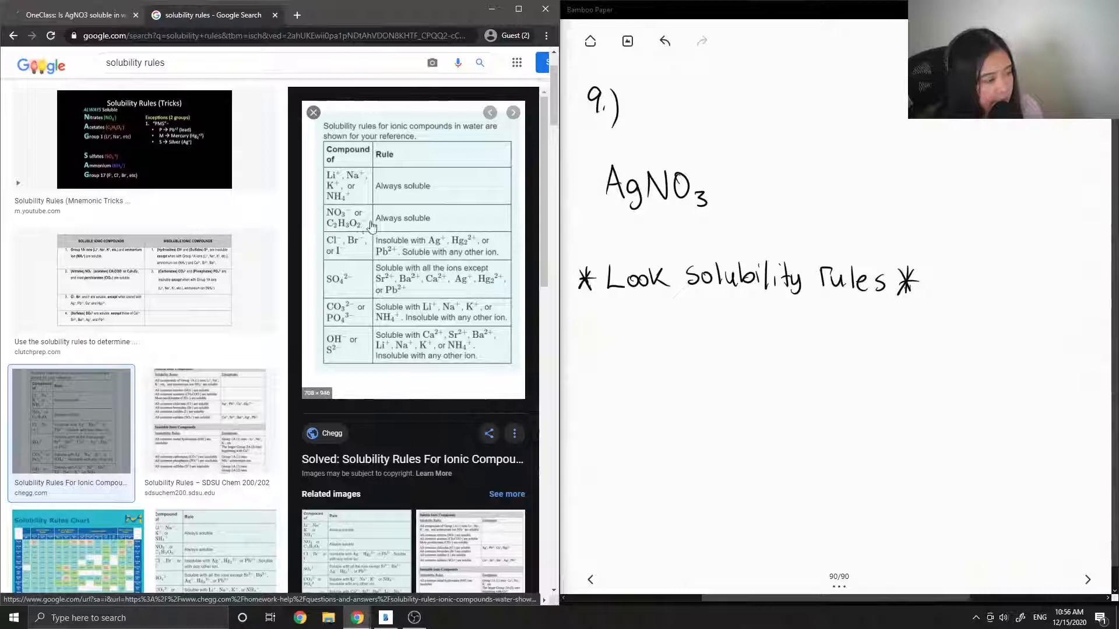
pyautogui.moveTo(389, 242)
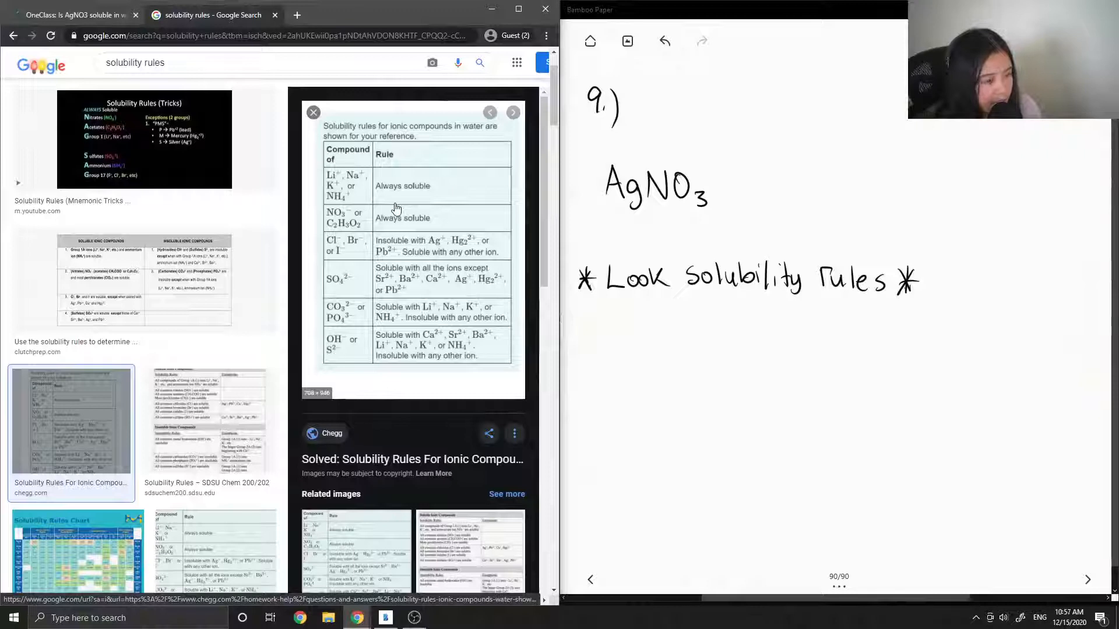
pyautogui.moveTo(377, 237)
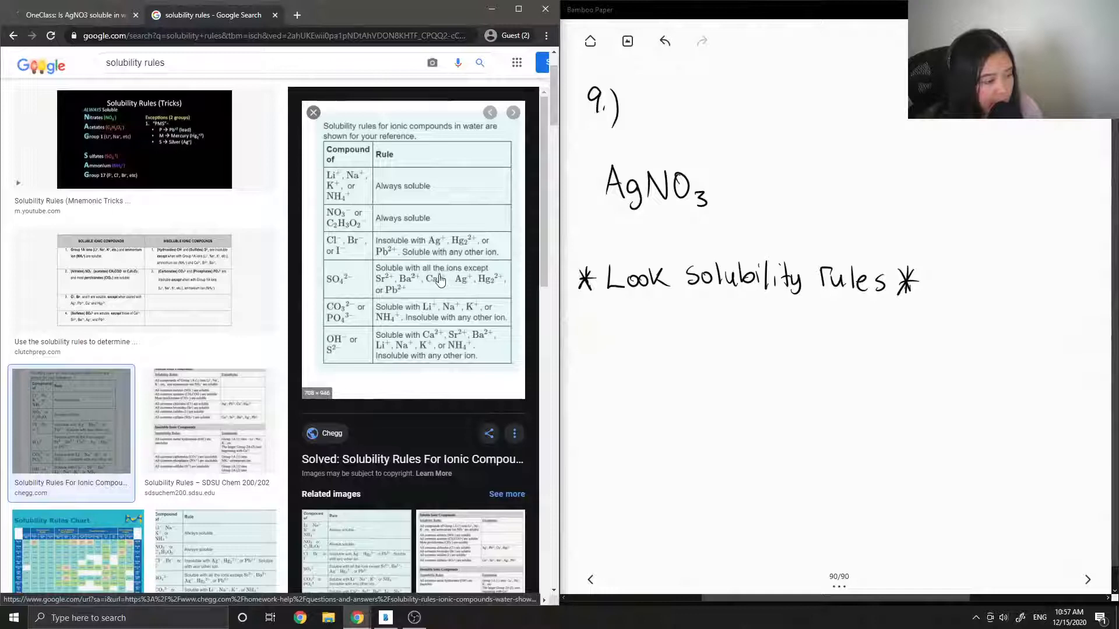
pyautogui.moveTo(363, 291)
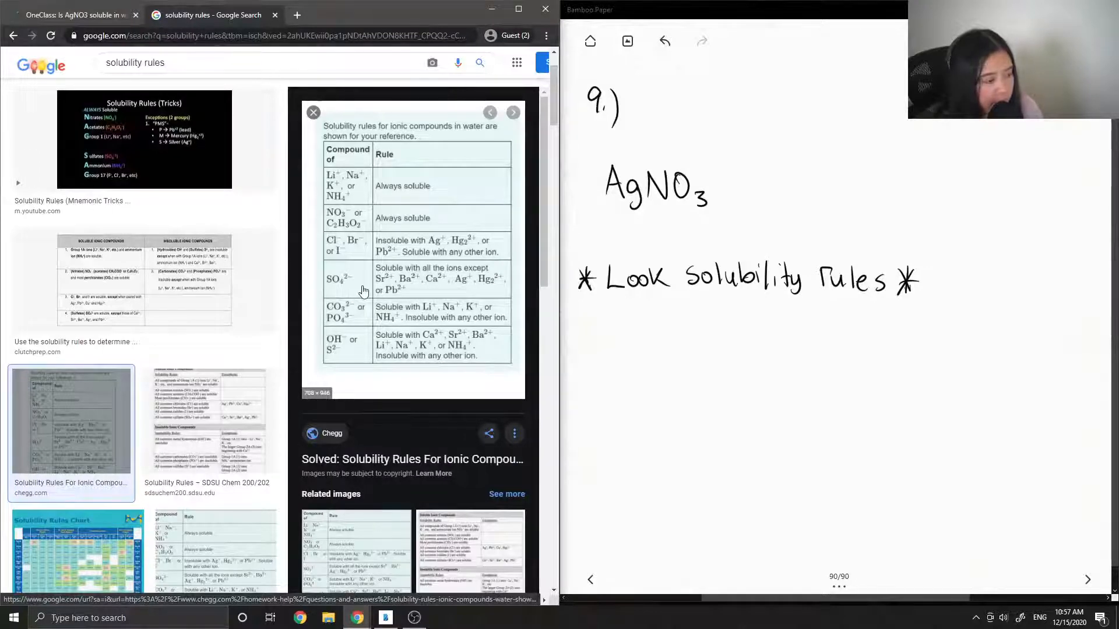
pyautogui.moveTo(431, 285)
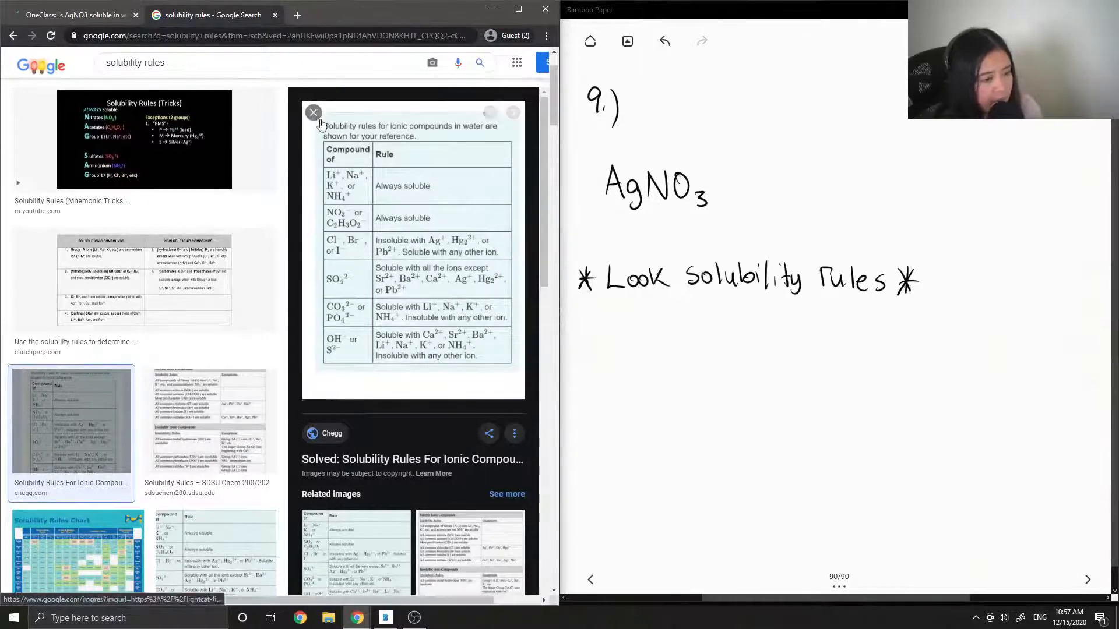
# Step: Close Chegg's table and switch to the Pinterest solubility guidelines table for ionic compounds
pyautogui.click(143, 280)
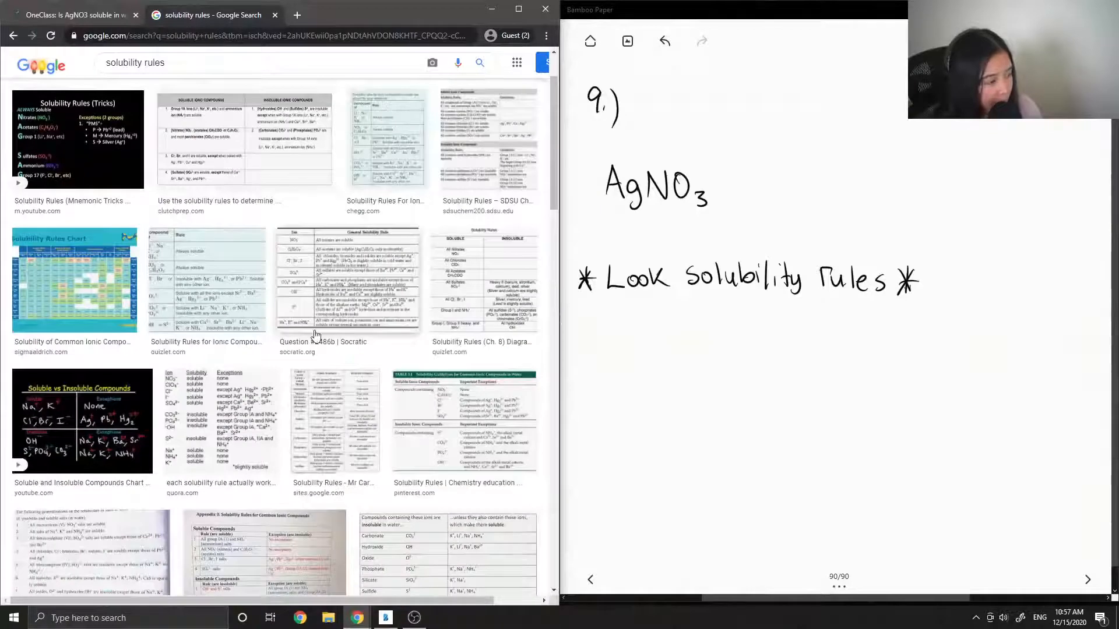
pyautogui.scroll(-3)
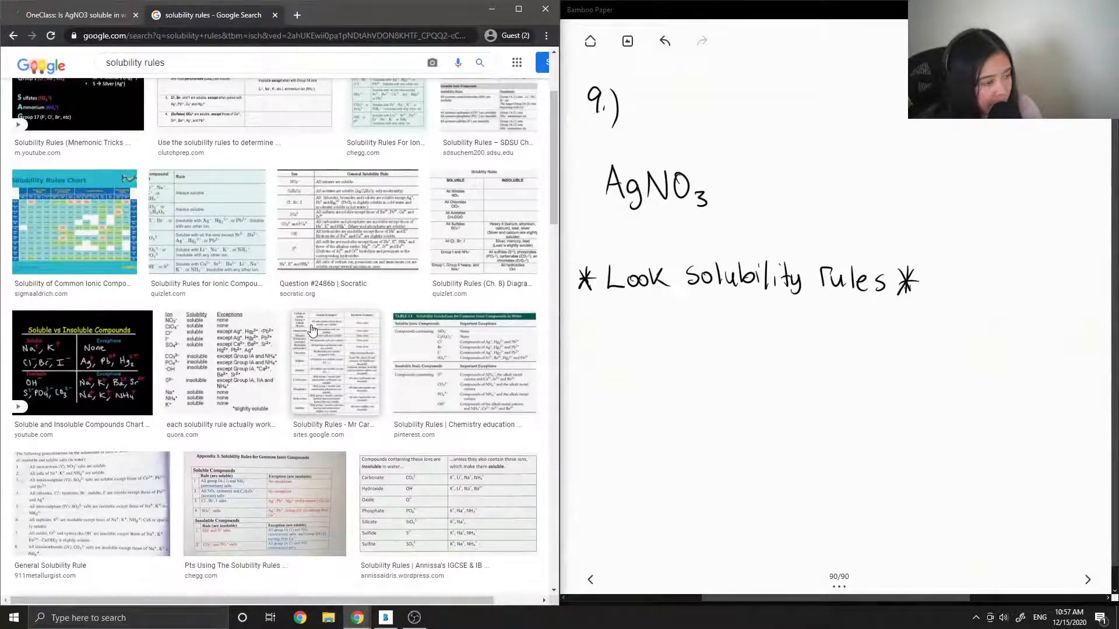
pyautogui.scroll(-3)
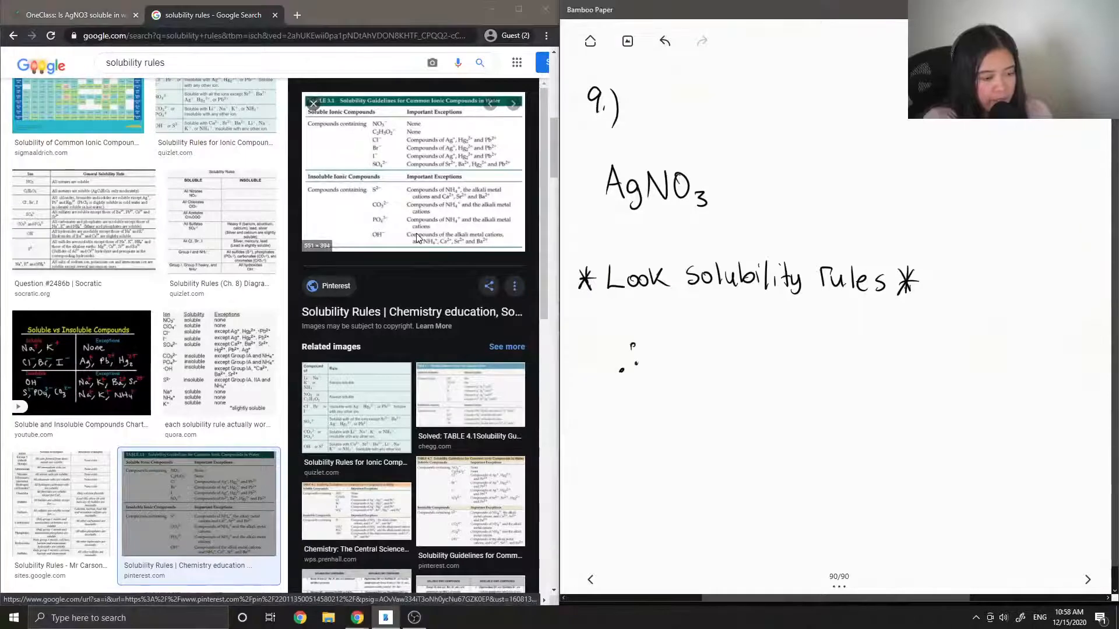
# Step: Handwrite the conclusion '∴ Soluble in Water' under the solubility rules note
pyautogui.write('Soluble in Water')
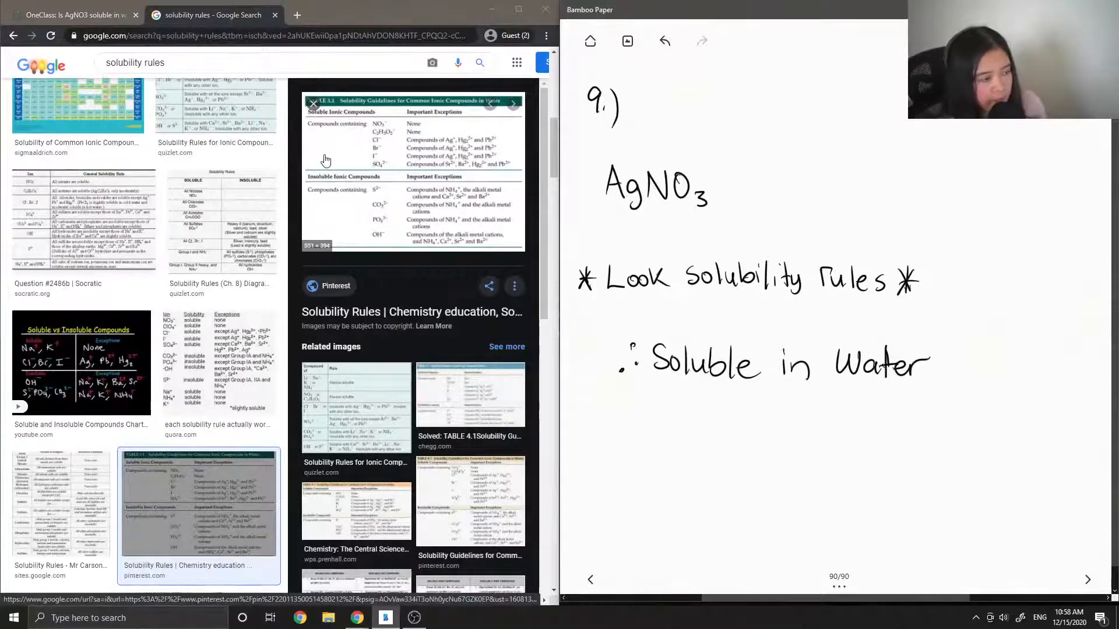
pyautogui.moveTo(376, 146)
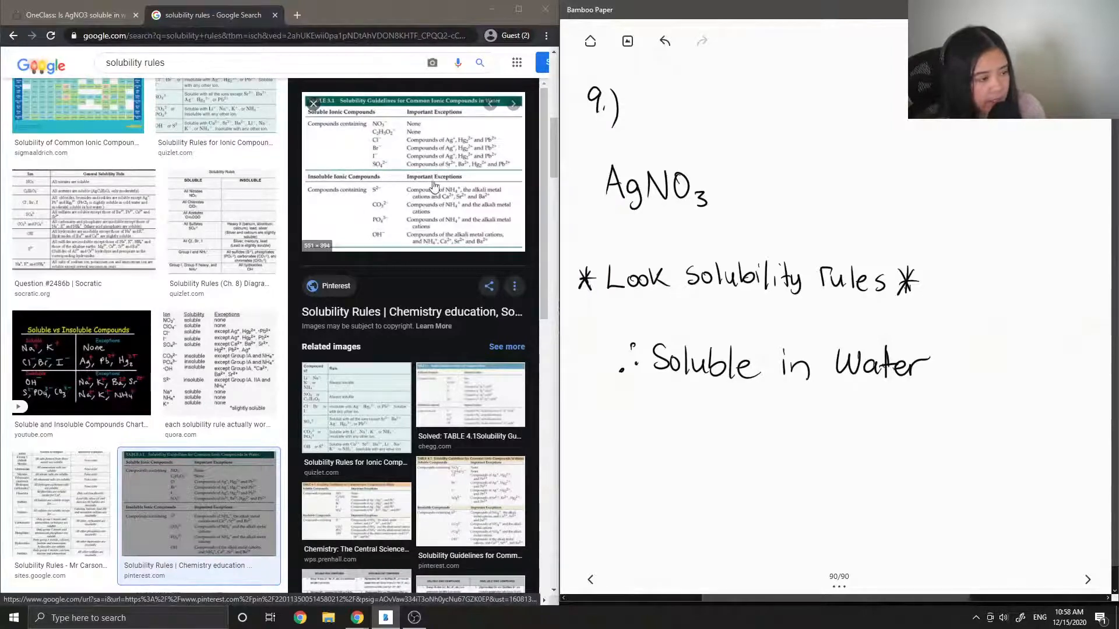
pyautogui.moveTo(514, 199)
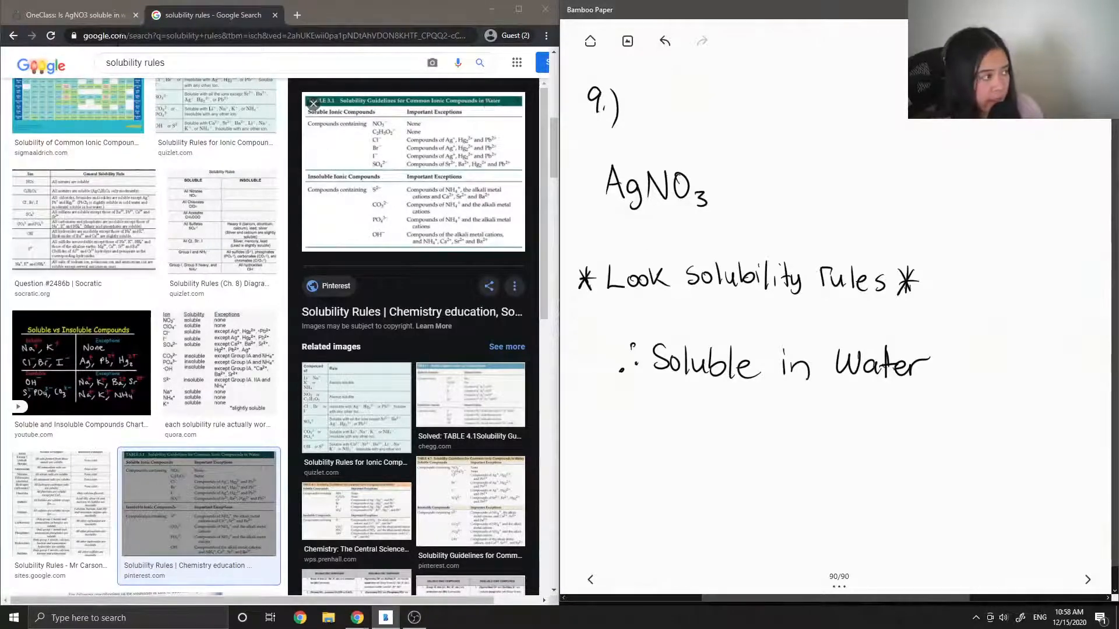
# Step: On the OneClass AgNO3 question, comment 'This solution is correct!' under Verify solution
pyautogui.click(68, 14)
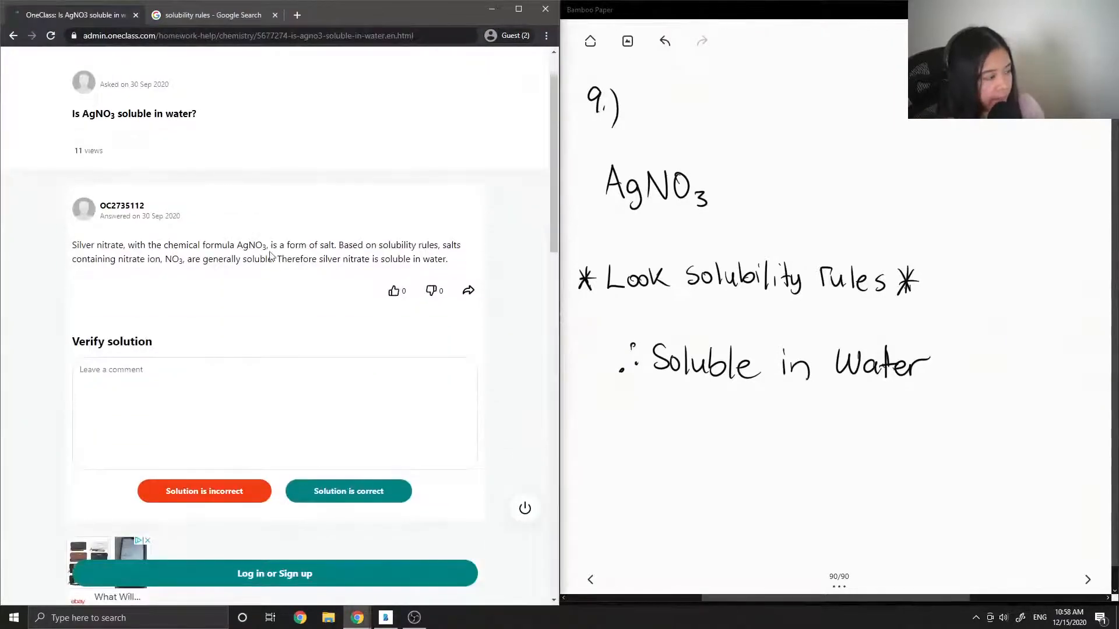
pyautogui.scroll(-3)
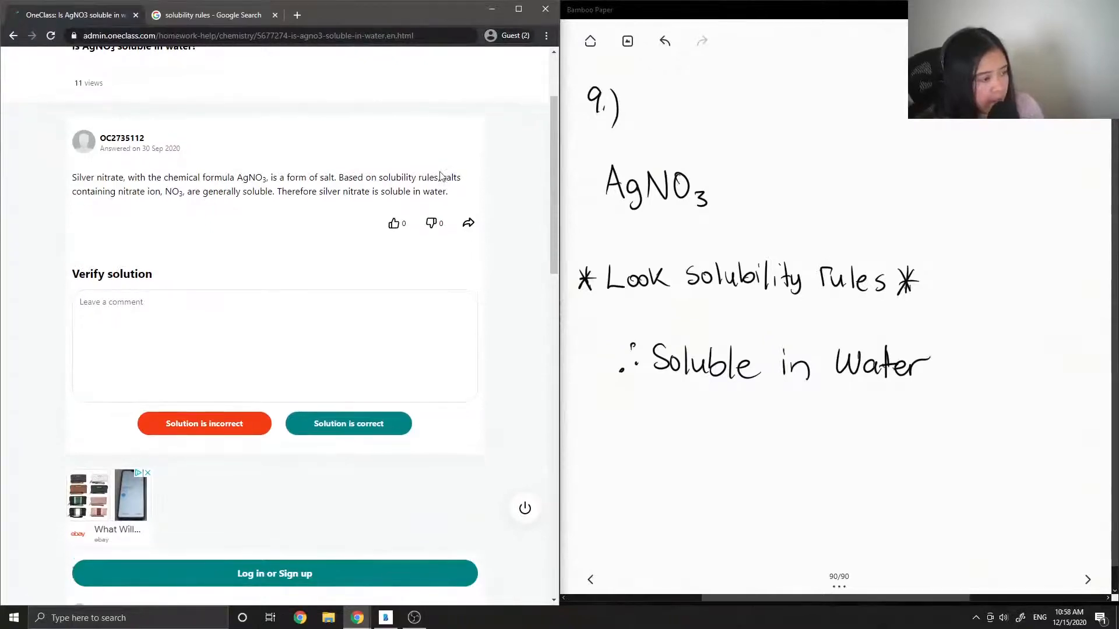
pyautogui.scroll(-3)
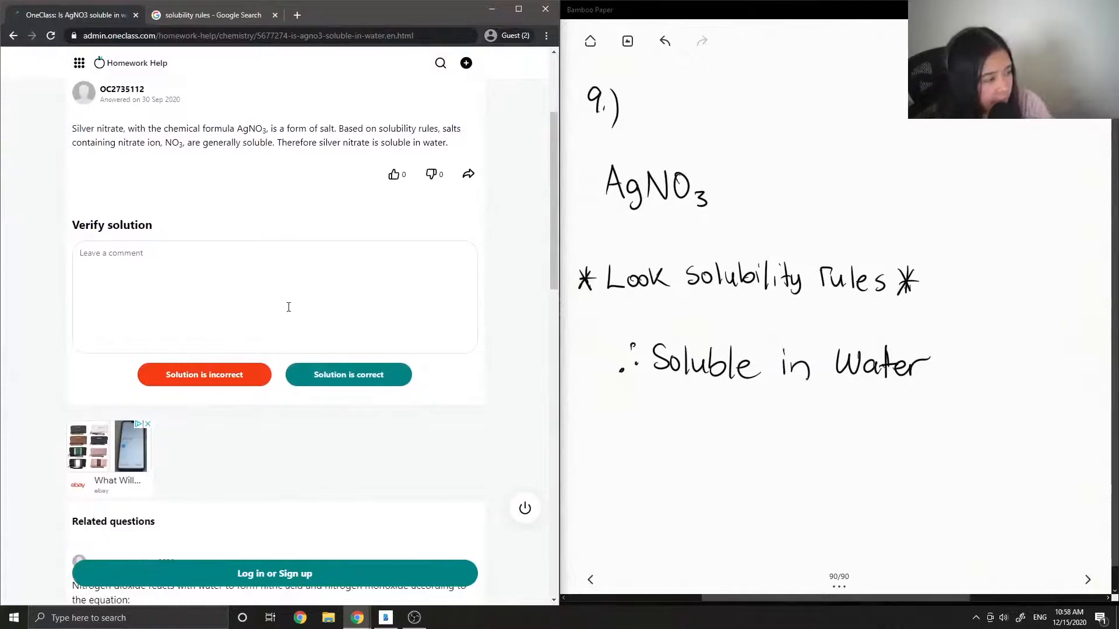
pyautogui.write('This solution')
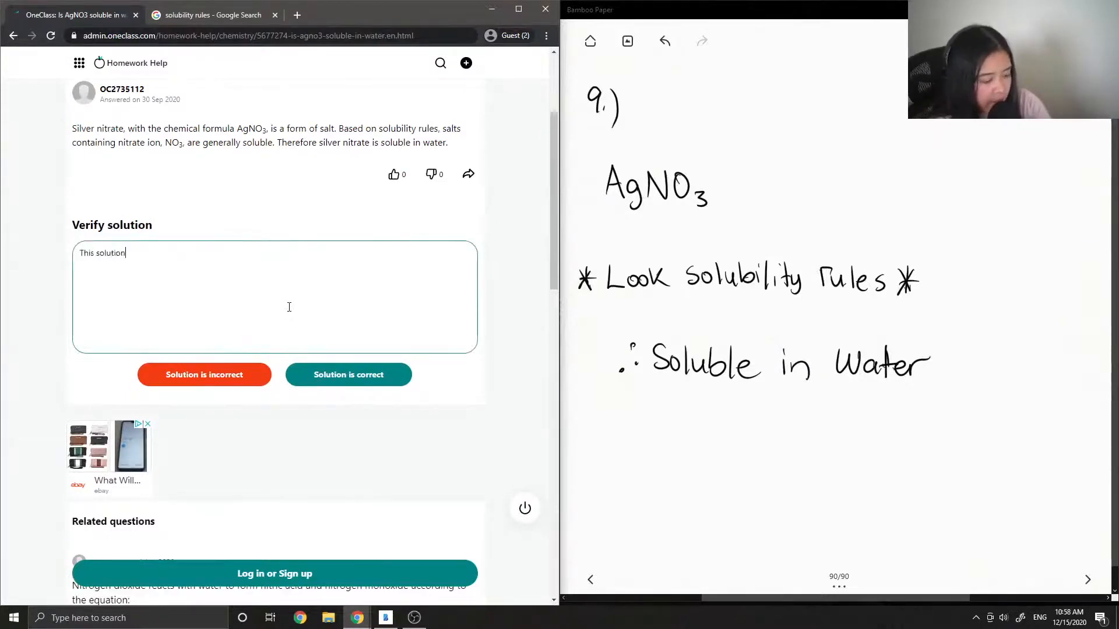
pyautogui.write('is correct!')
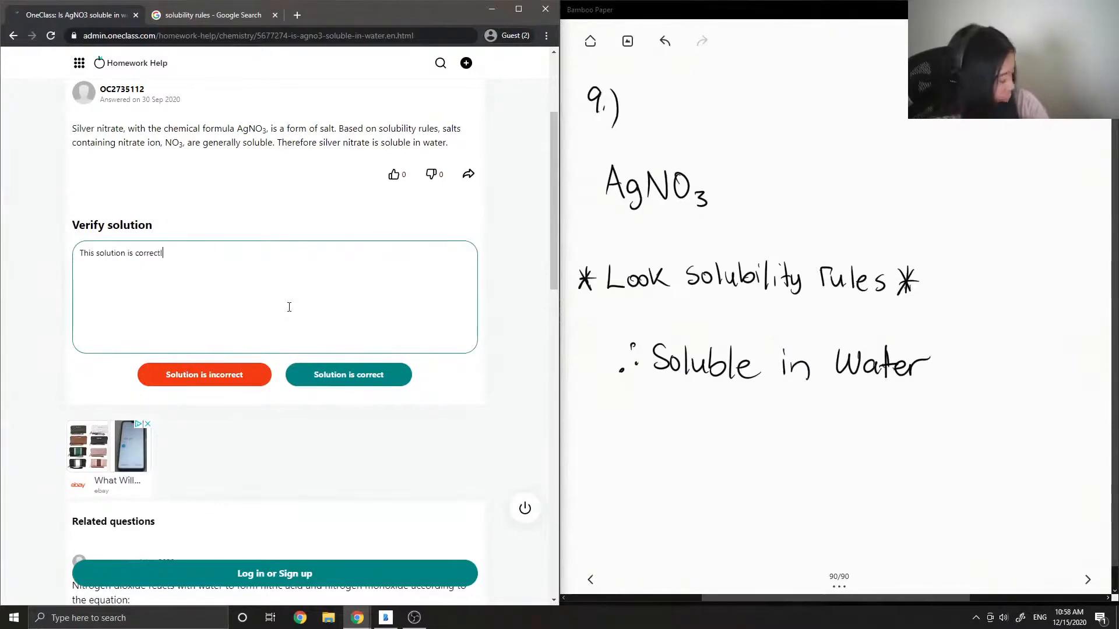